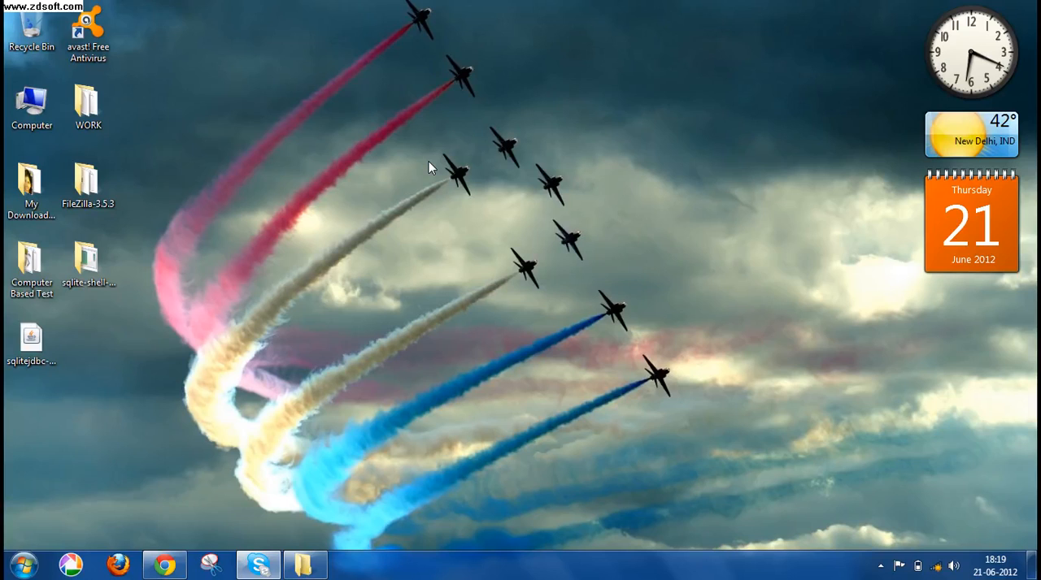
mouse_move(218, 489)
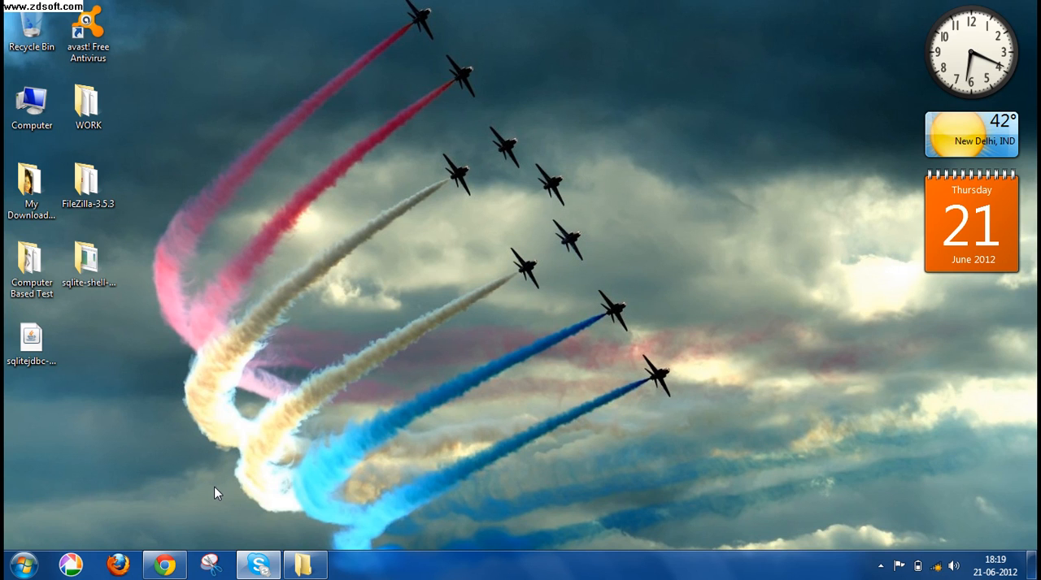
mouse_move(165, 564)
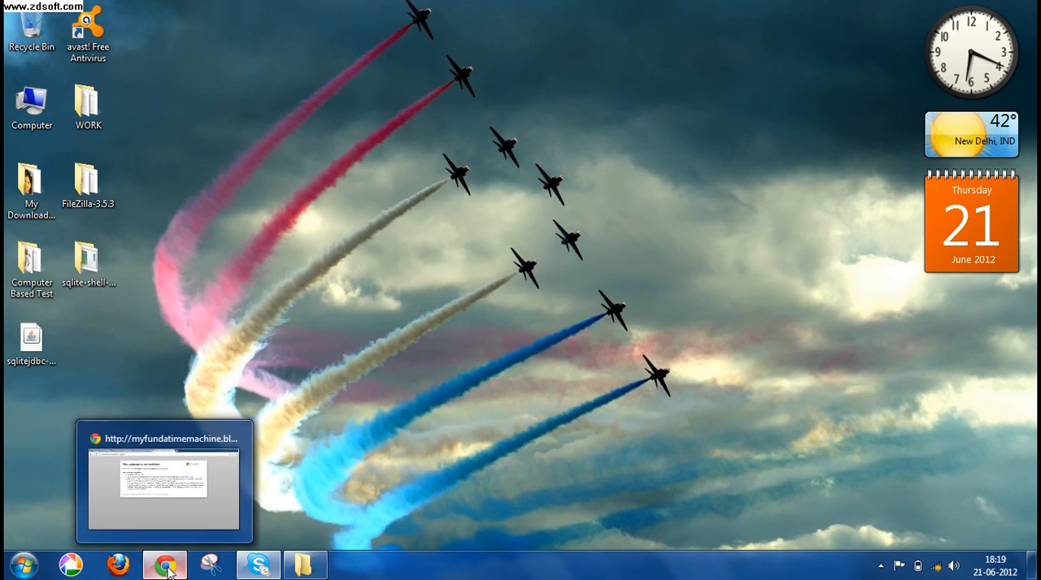
- Bring Chrome forward and open the 'Desktop | Ubuntu' download page result
left_click(164, 563)
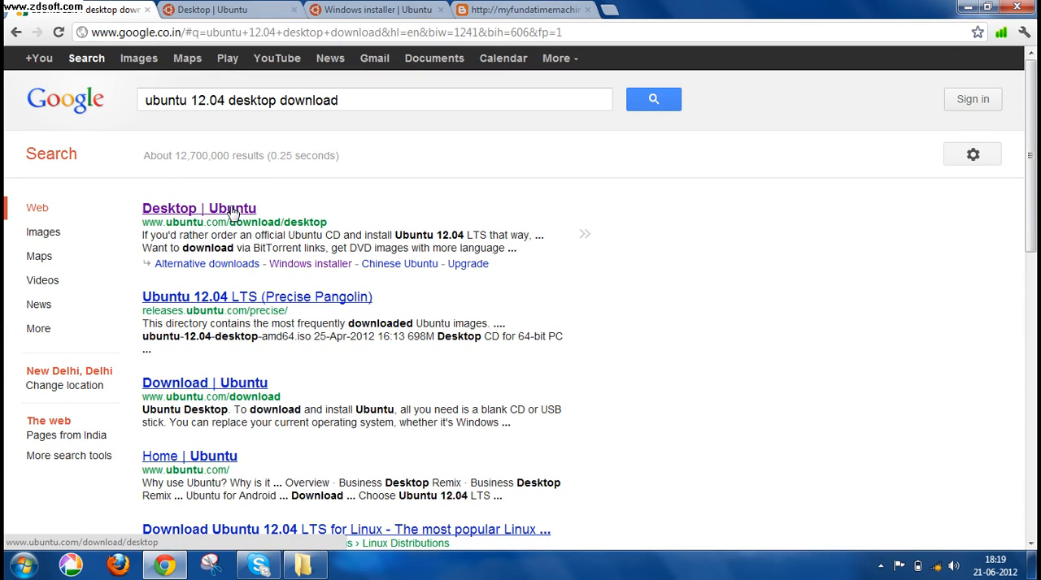
left_click(198, 208)
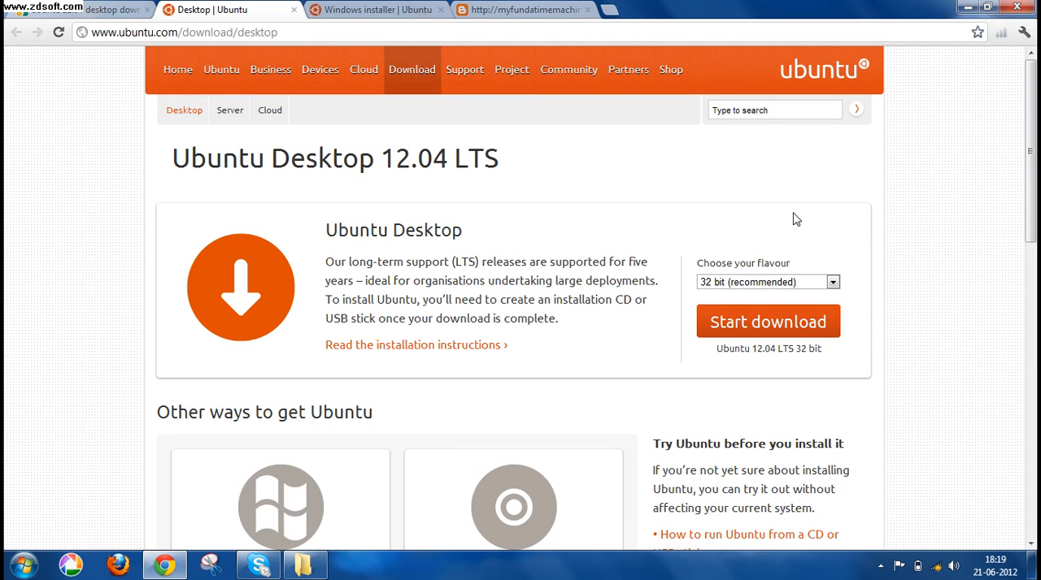
mouse_move(828, 270)
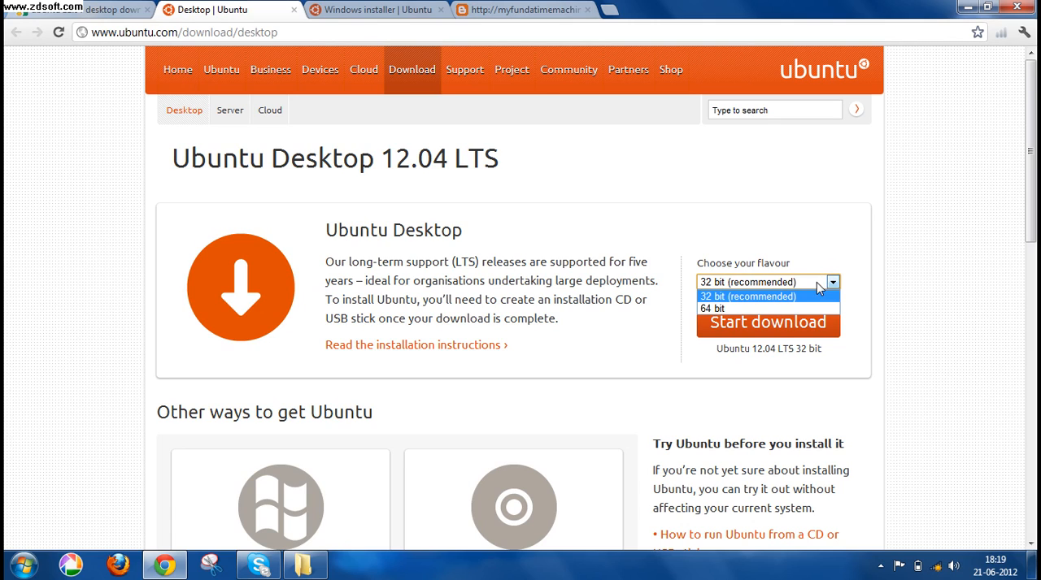
mouse_move(771, 300)
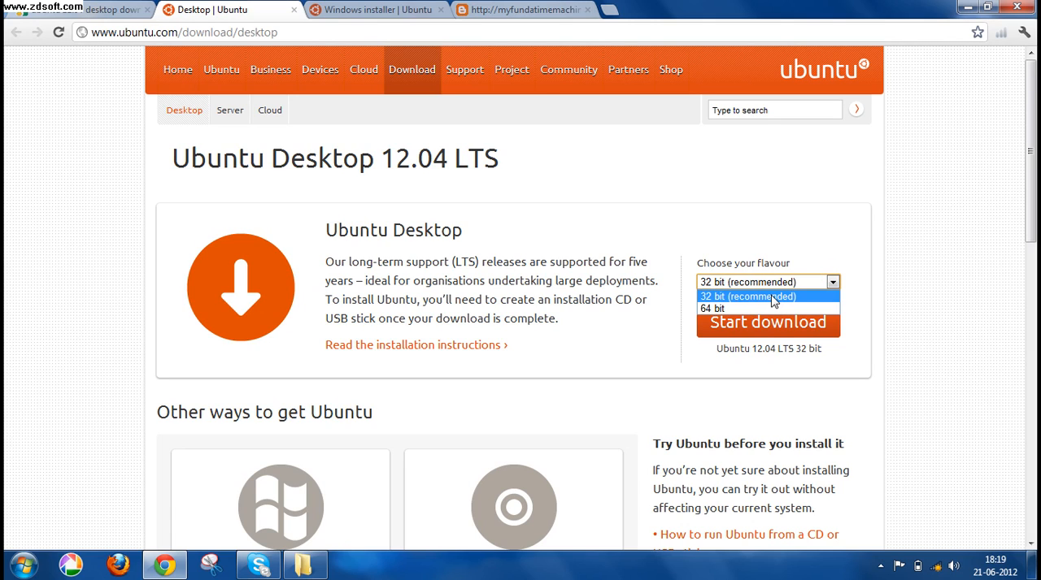
mouse_move(844, 318)
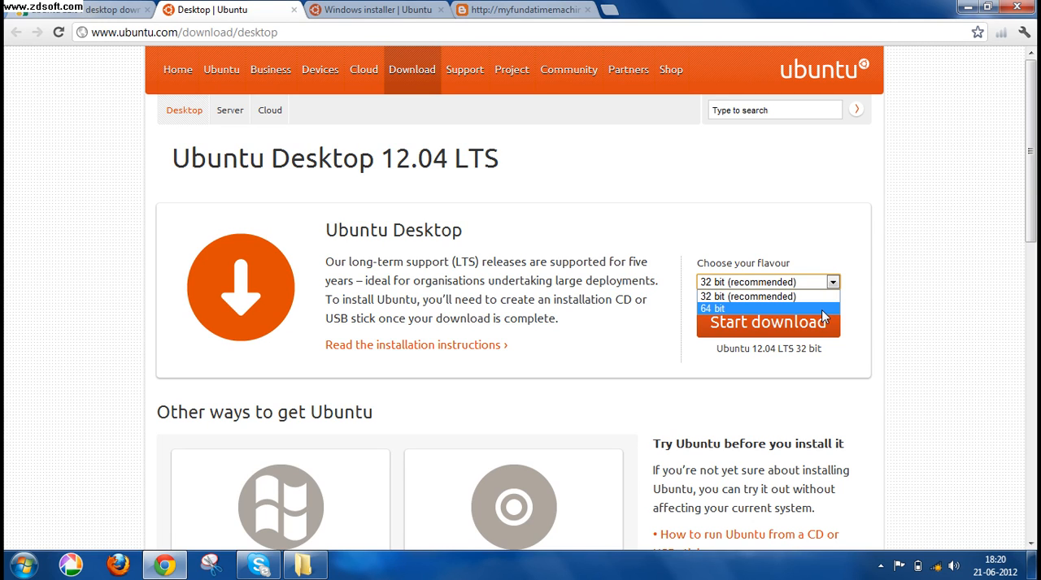
mouse_move(746, 295)
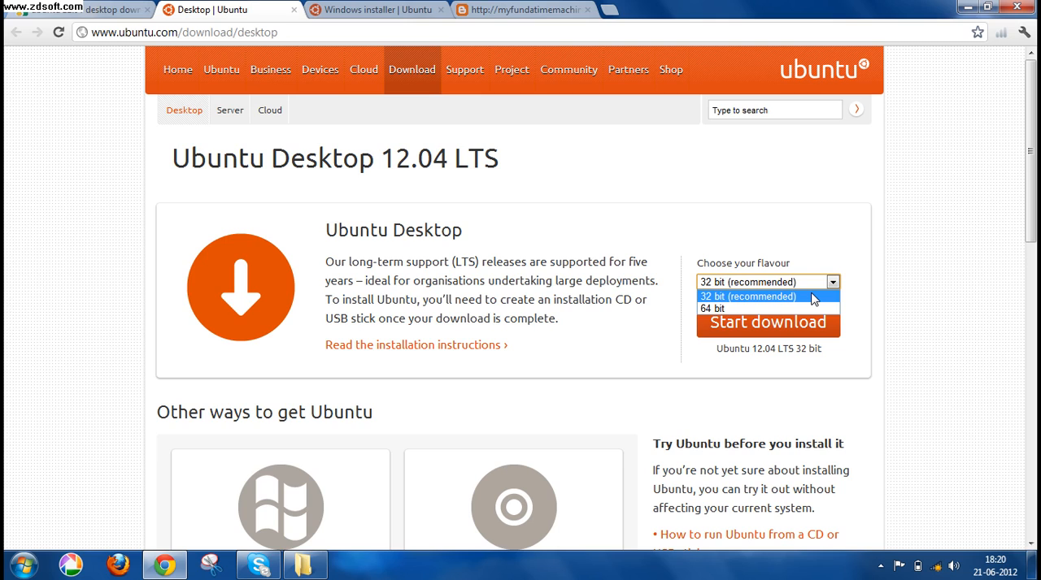
mouse_move(747, 309)
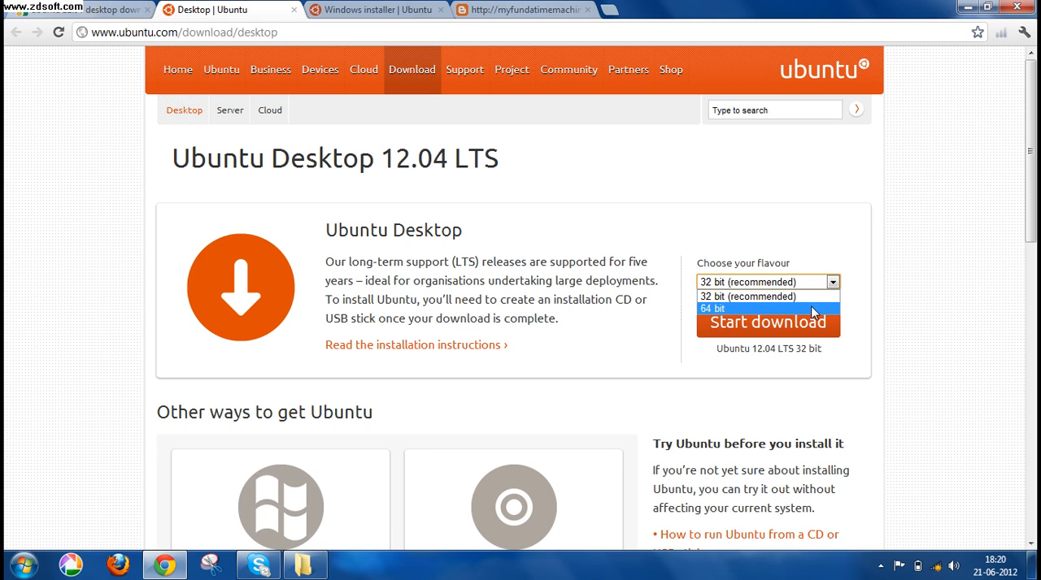
mouse_move(764, 296)
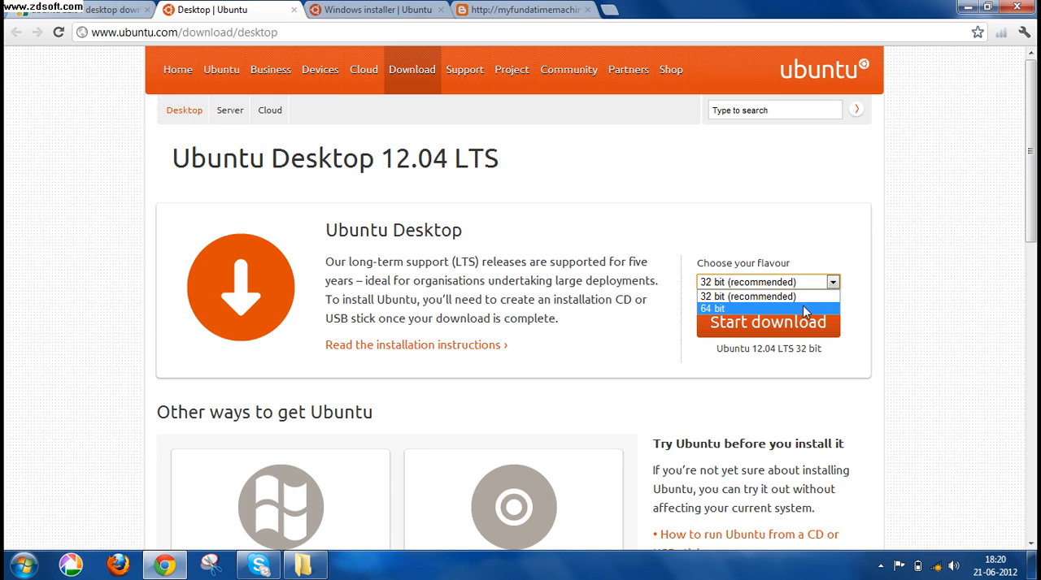
left_click(764, 296)
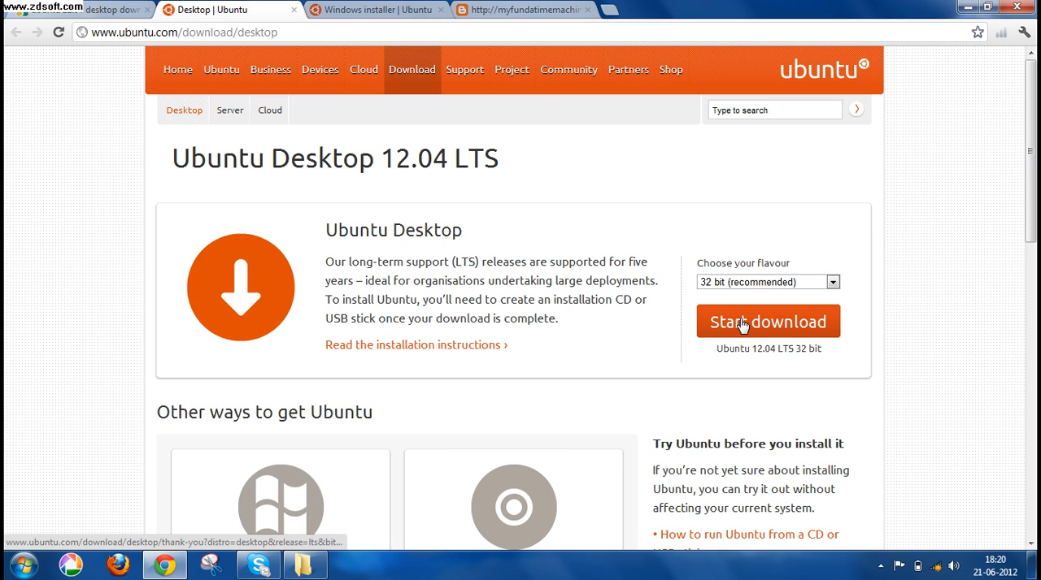
mouse_move(499, 298)
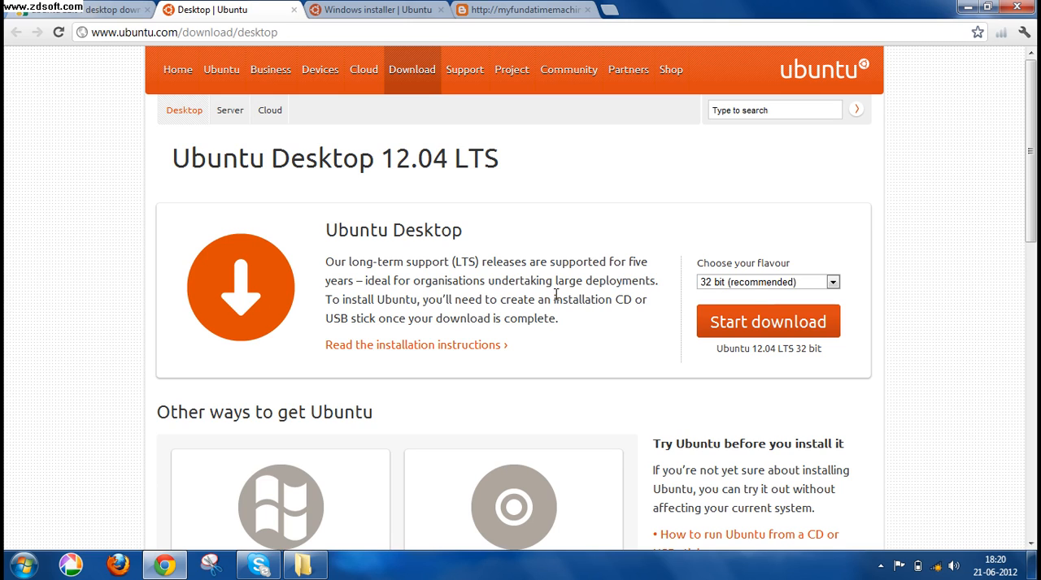
left_click_drag(501, 299, 630, 299)
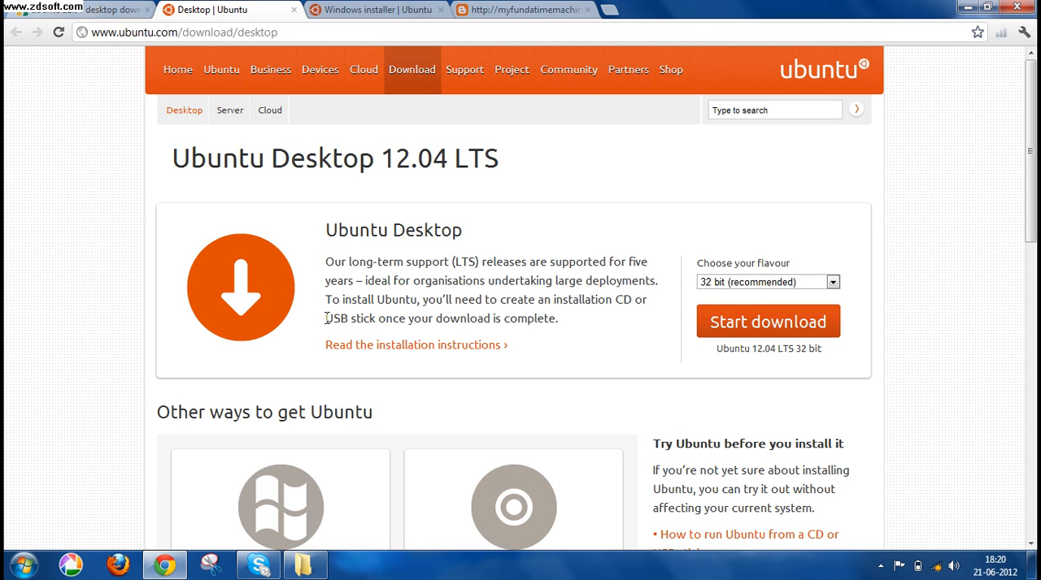
left_click_drag(325, 318, 486, 318)
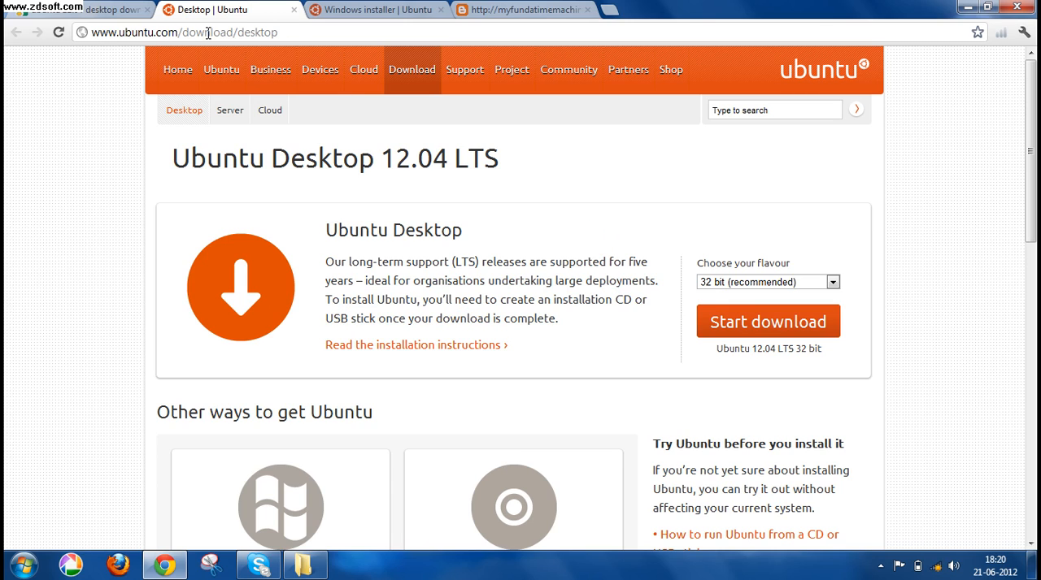
left_click(183, 32)
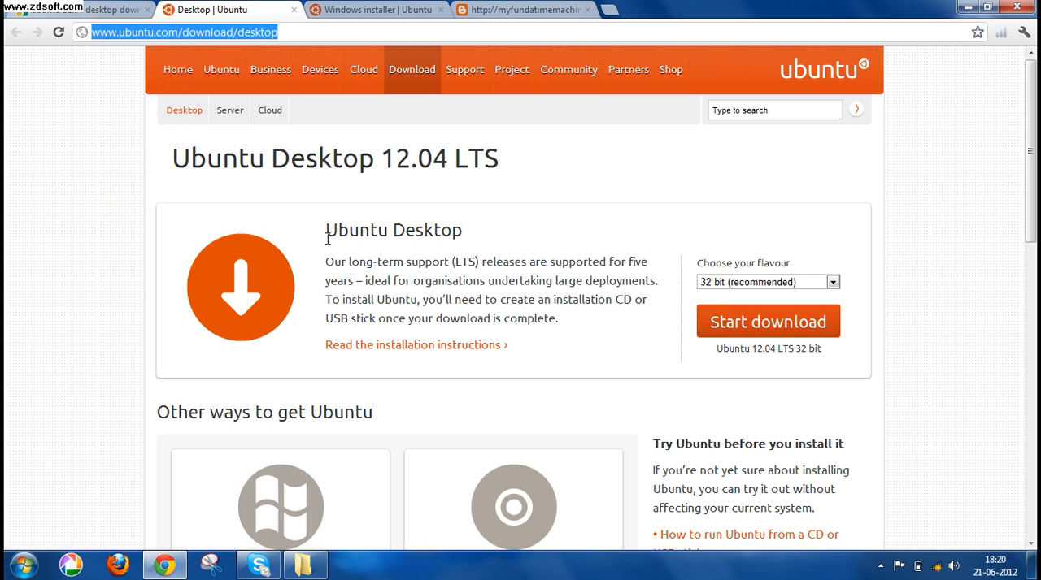
scroll("down", 3)
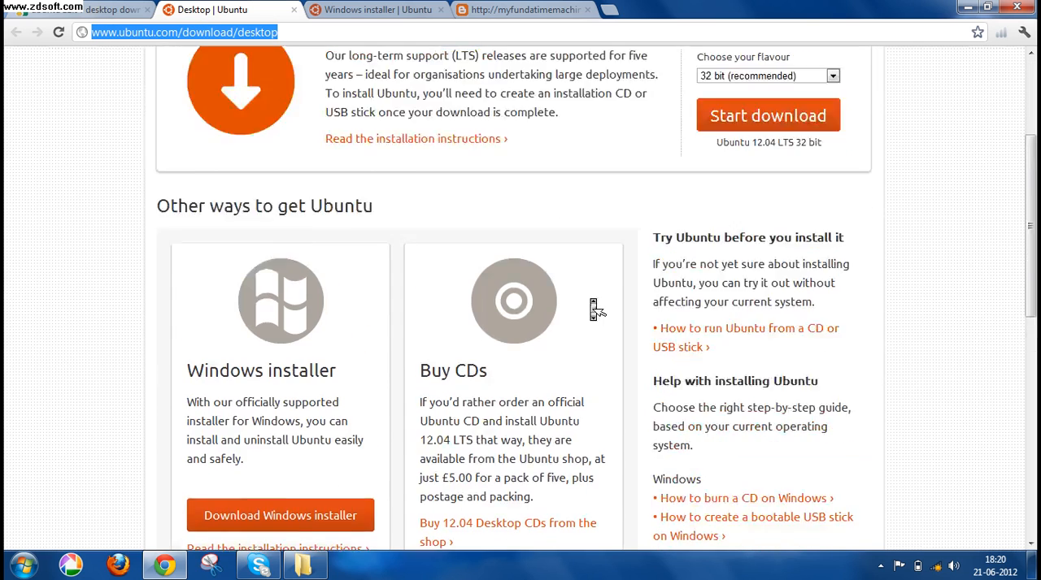
scroll("up", 3)
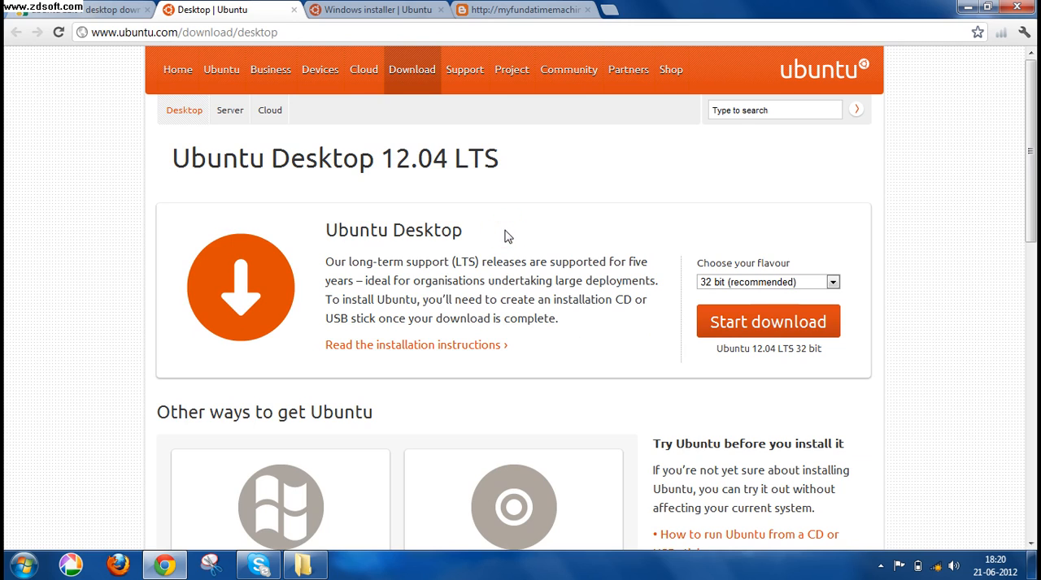
- Switch to the Ubuntu Windows installer tab and select its web address
left_click(377, 10)
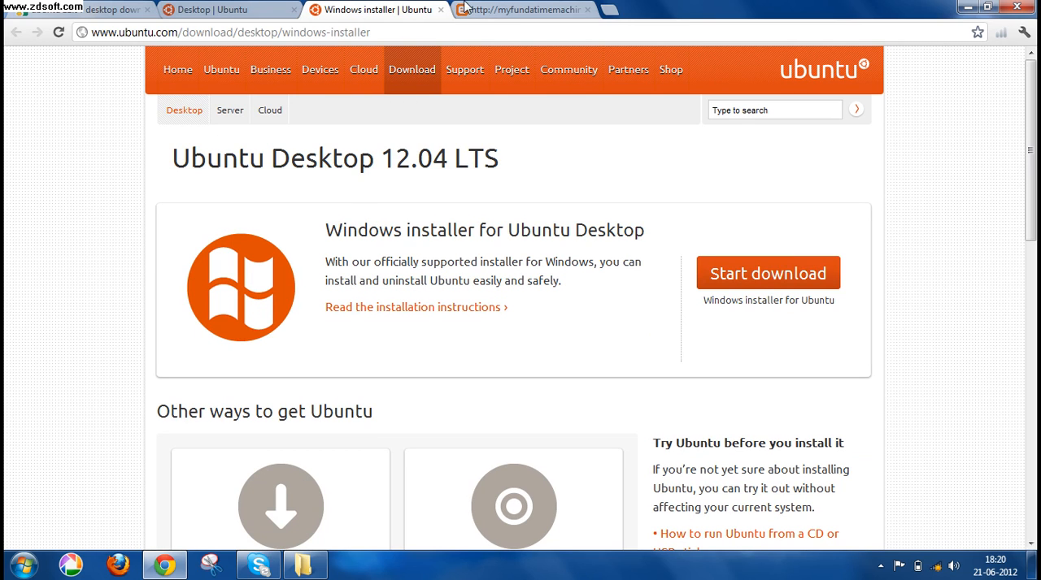
left_click(230, 32)
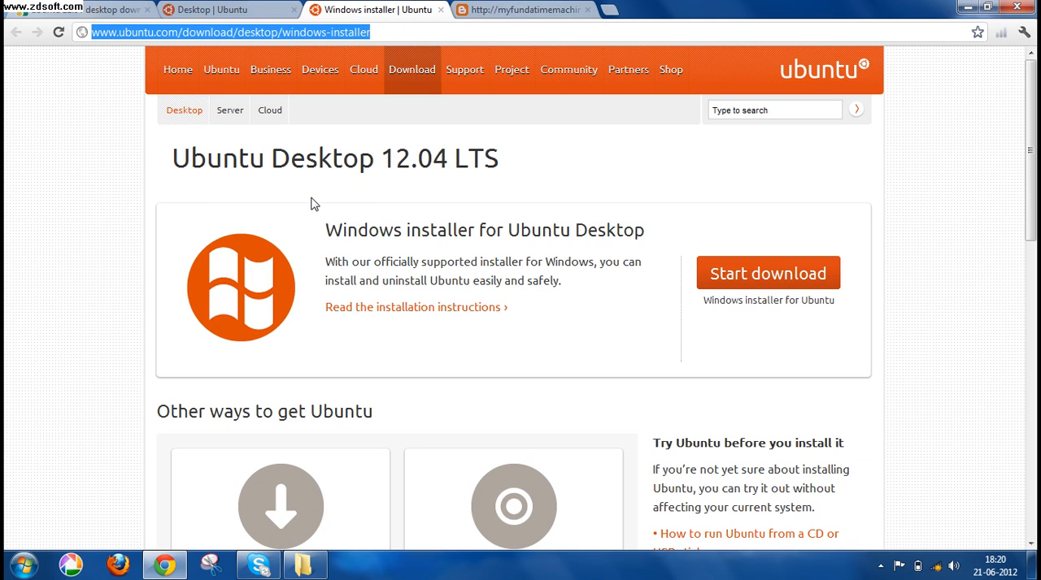
mouse_move(315, 229)
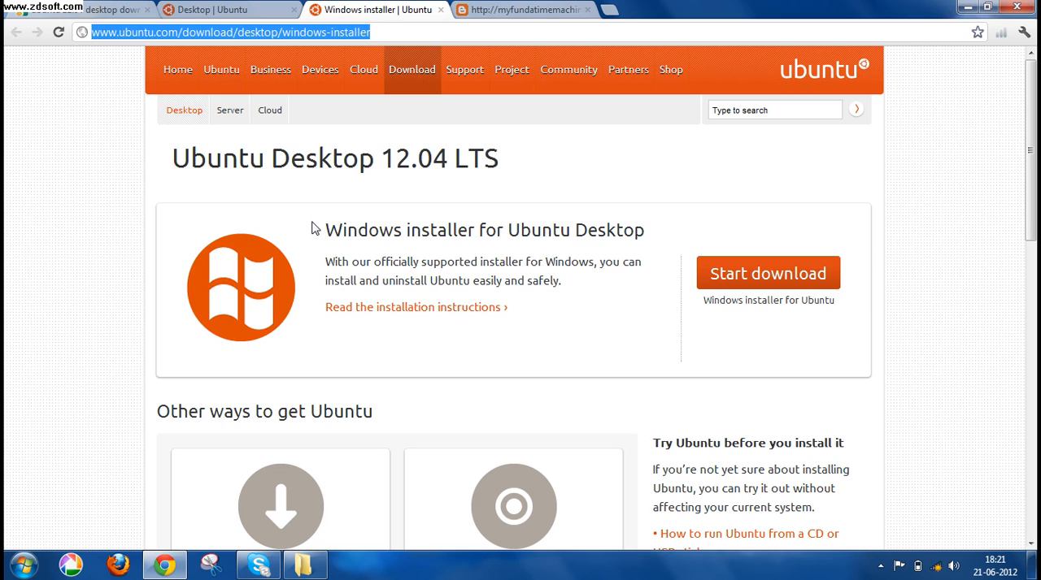
mouse_move(810, 181)
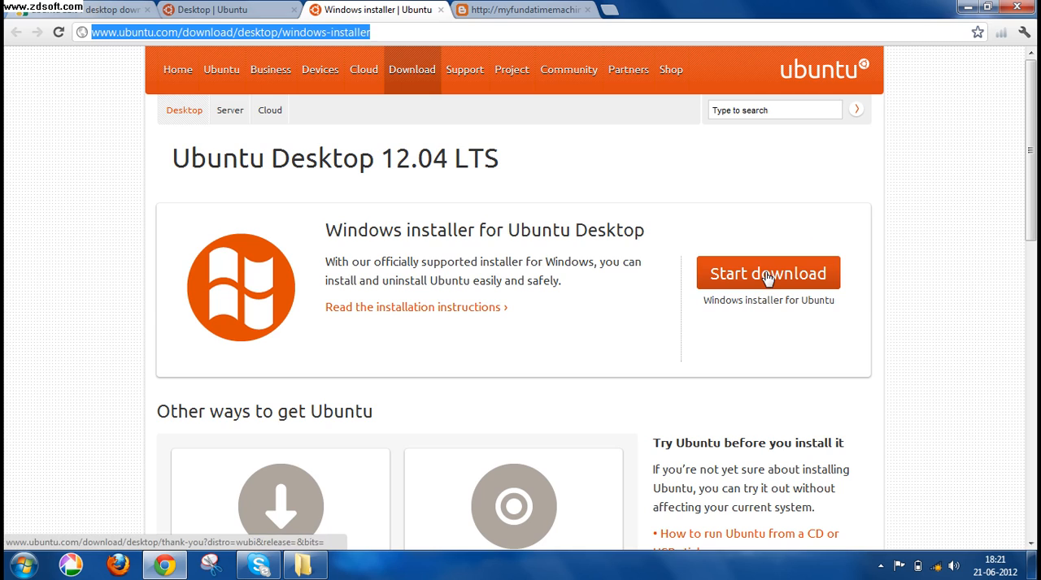
mouse_move(921, 228)
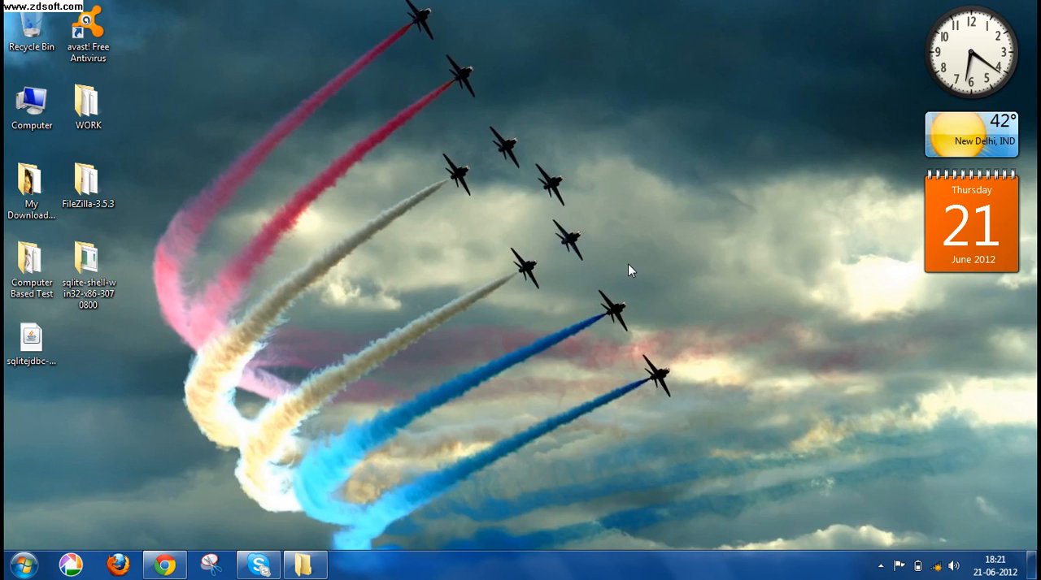
mouse_move(458, 314)
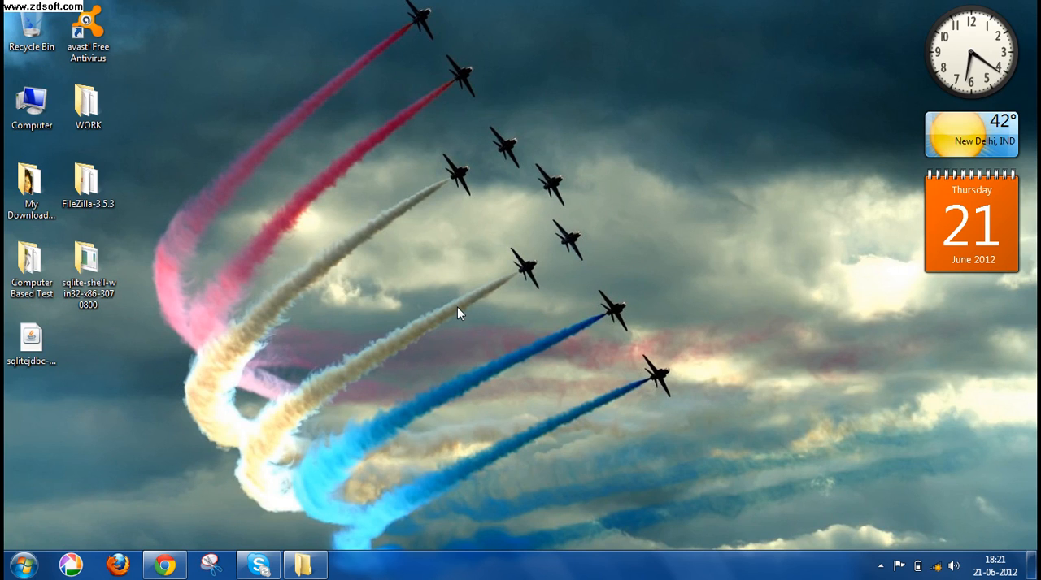
- Browse Computer to the Ubuntu1204 disc's boot\i386.x.ubuntu folder
double_click(31, 108)
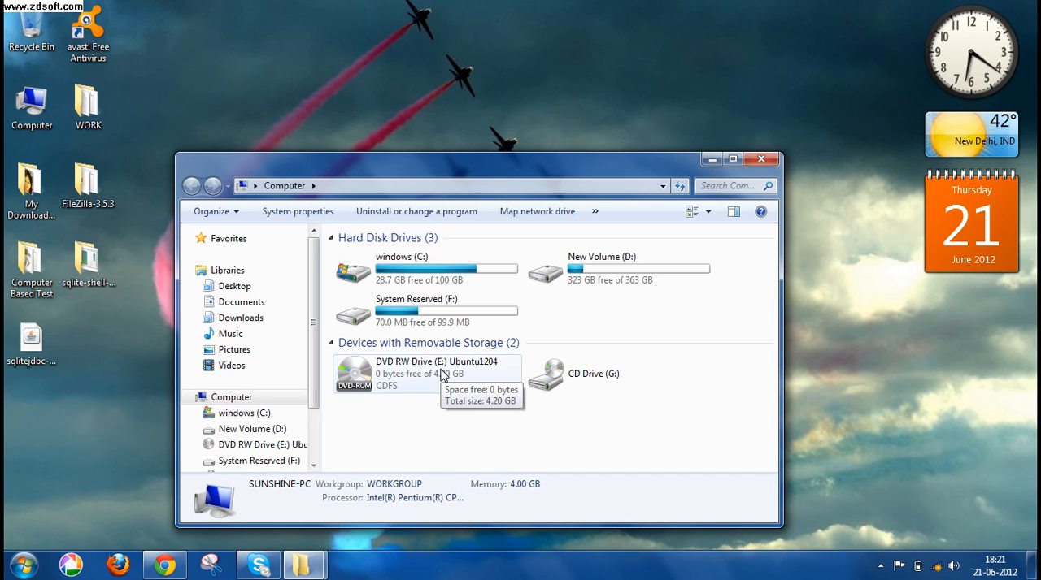
double_click(354, 374)
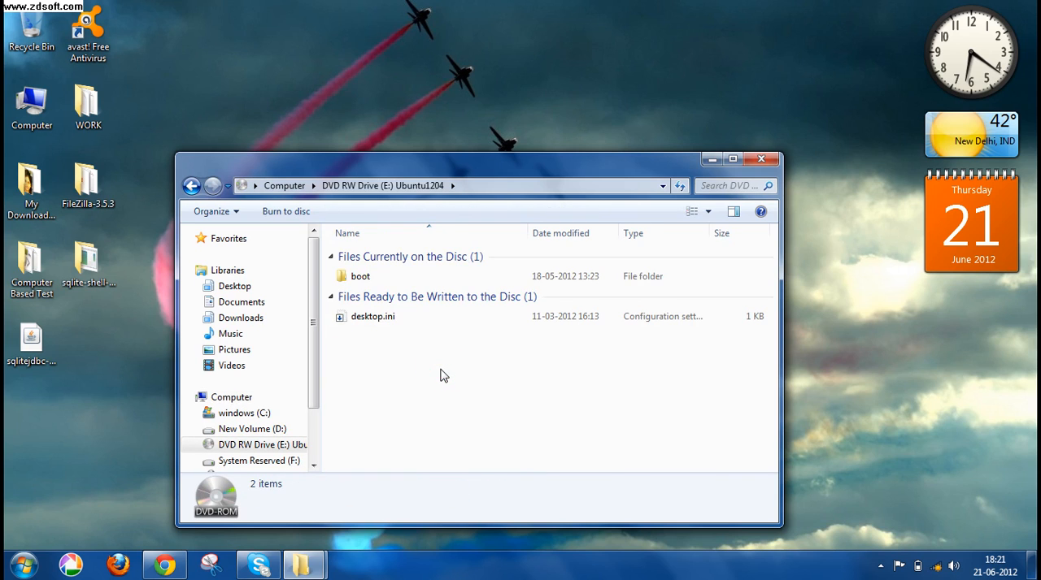
double_click(360, 275)
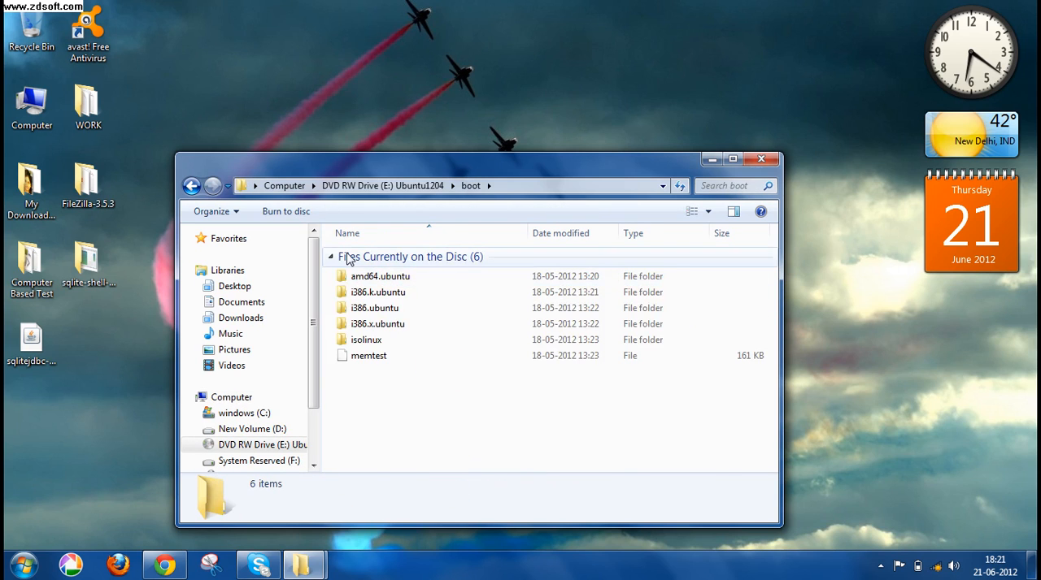
mouse_move(377, 324)
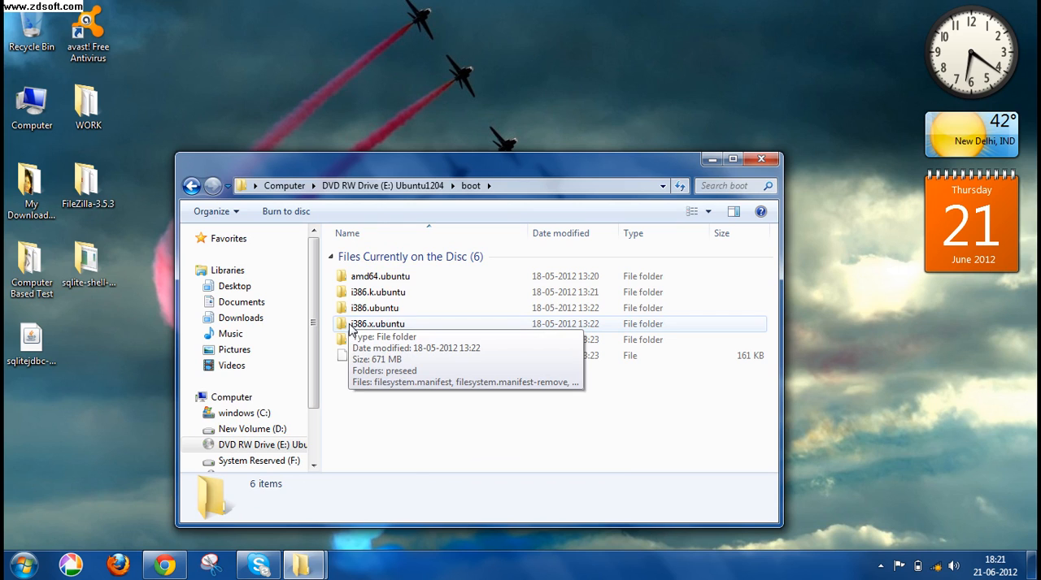
double_click(376, 323)
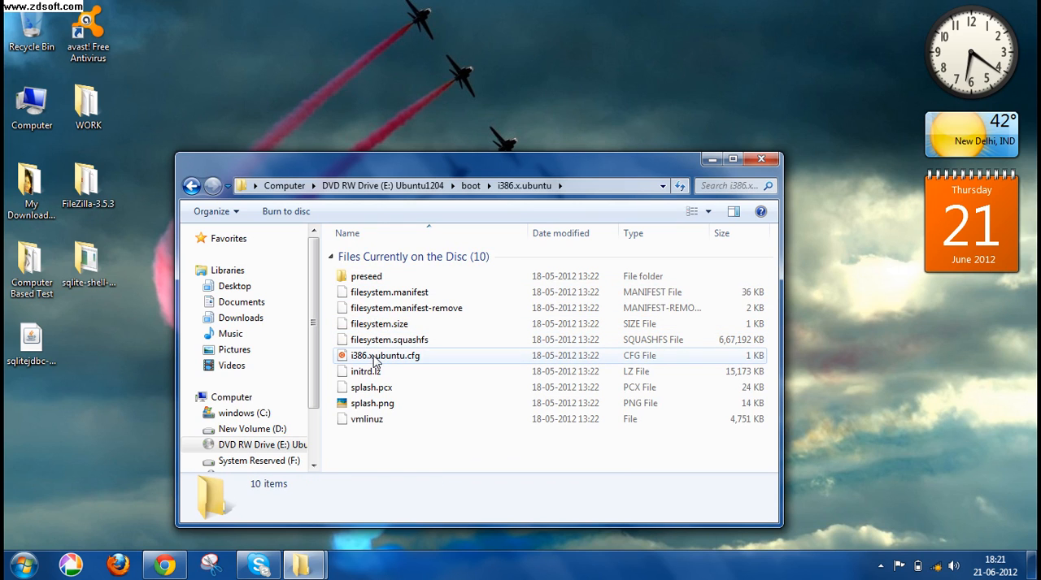
- Open i386.x.ubuntu.cfg with wubi.exe as its default program
right_click(383, 355)
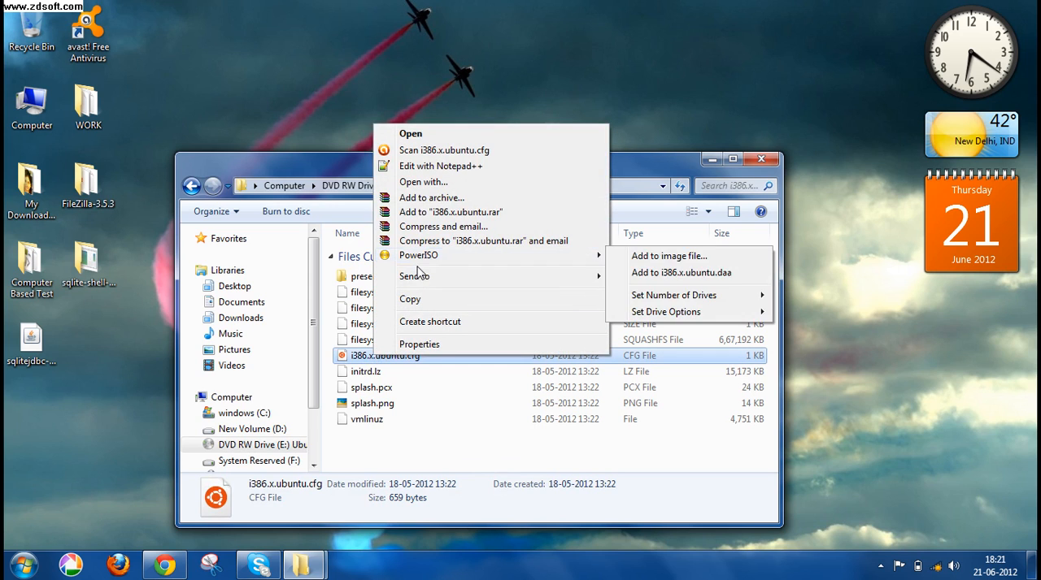
mouse_move(415, 276)
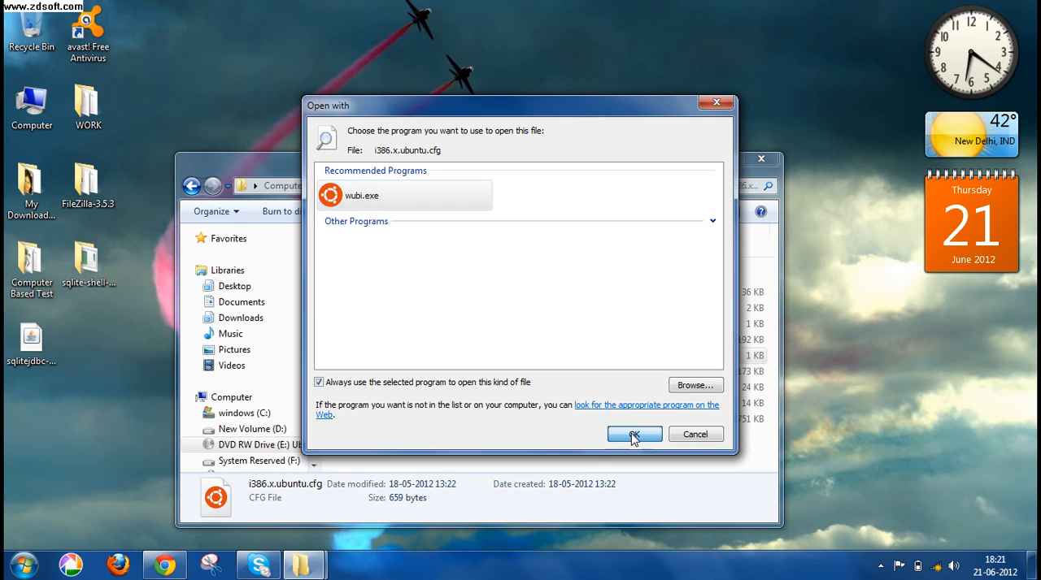
left_click(634, 434)
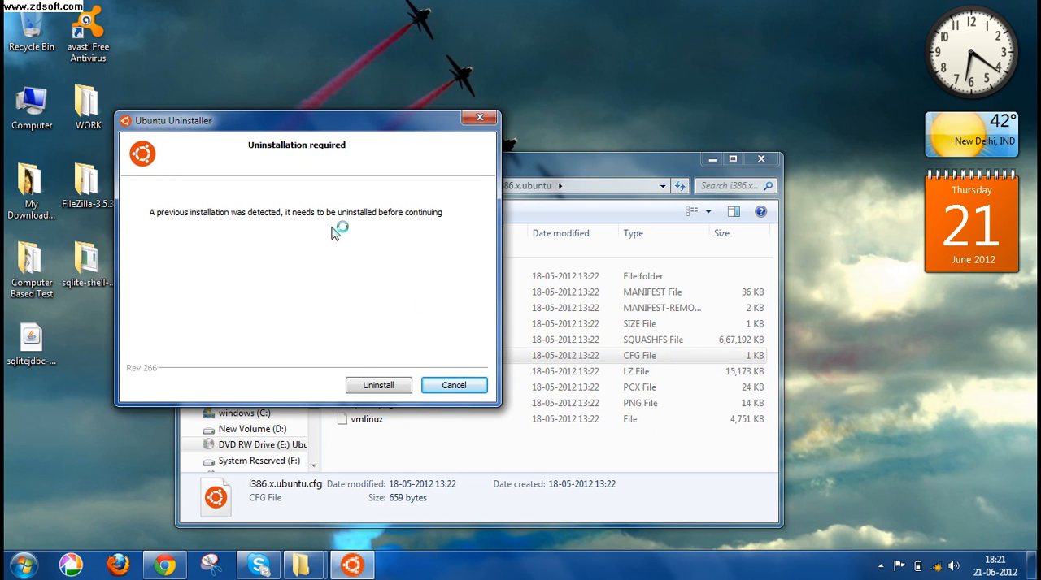
mouse_move(293, 215)
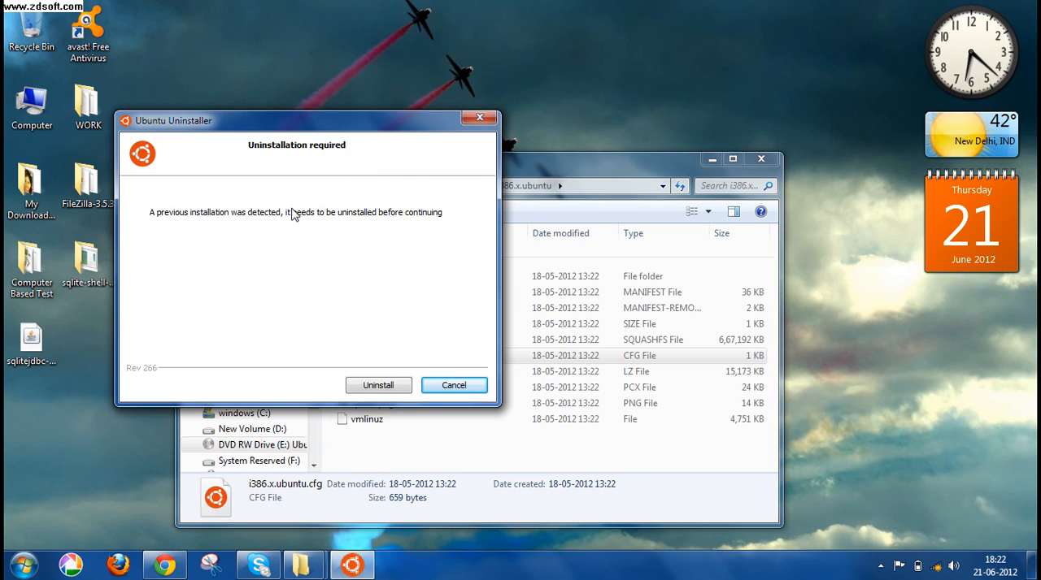
mouse_move(360, 278)
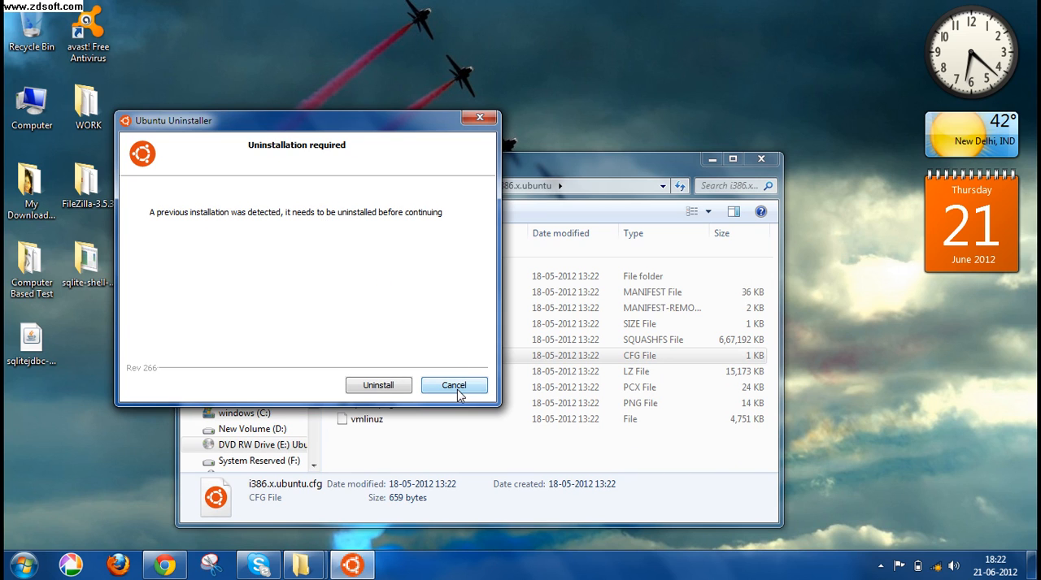
- Cancel the Ubuntu Uninstaller's 'Uninstallation required' prompt without uninstalling
left_click(454, 385)
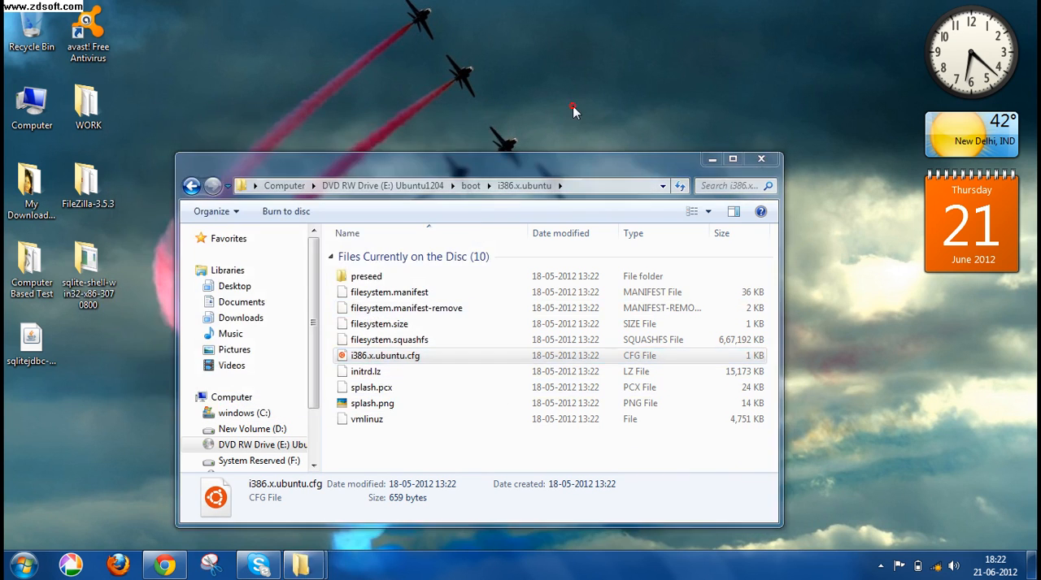
mouse_move(711, 159)
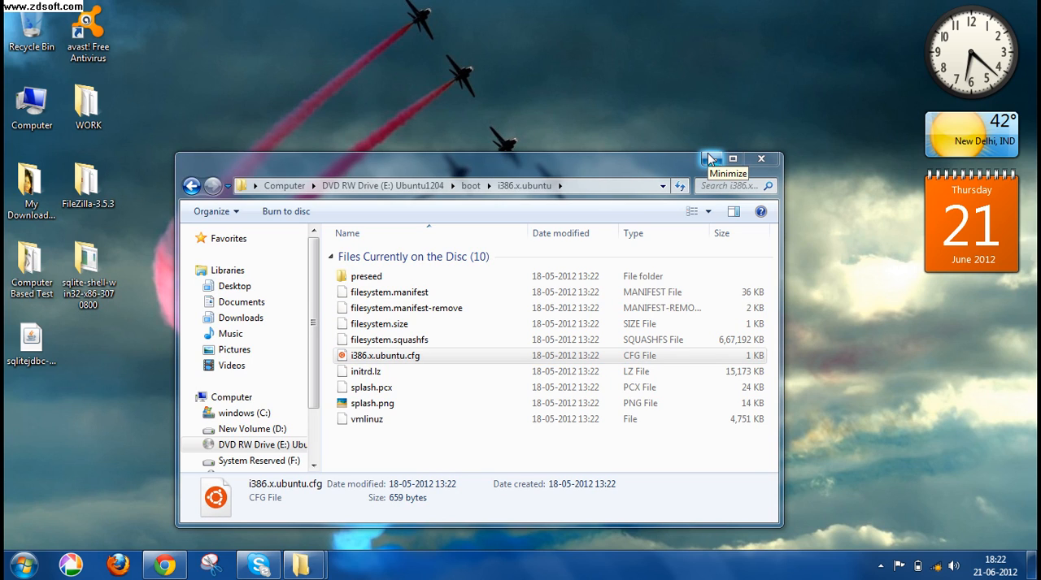